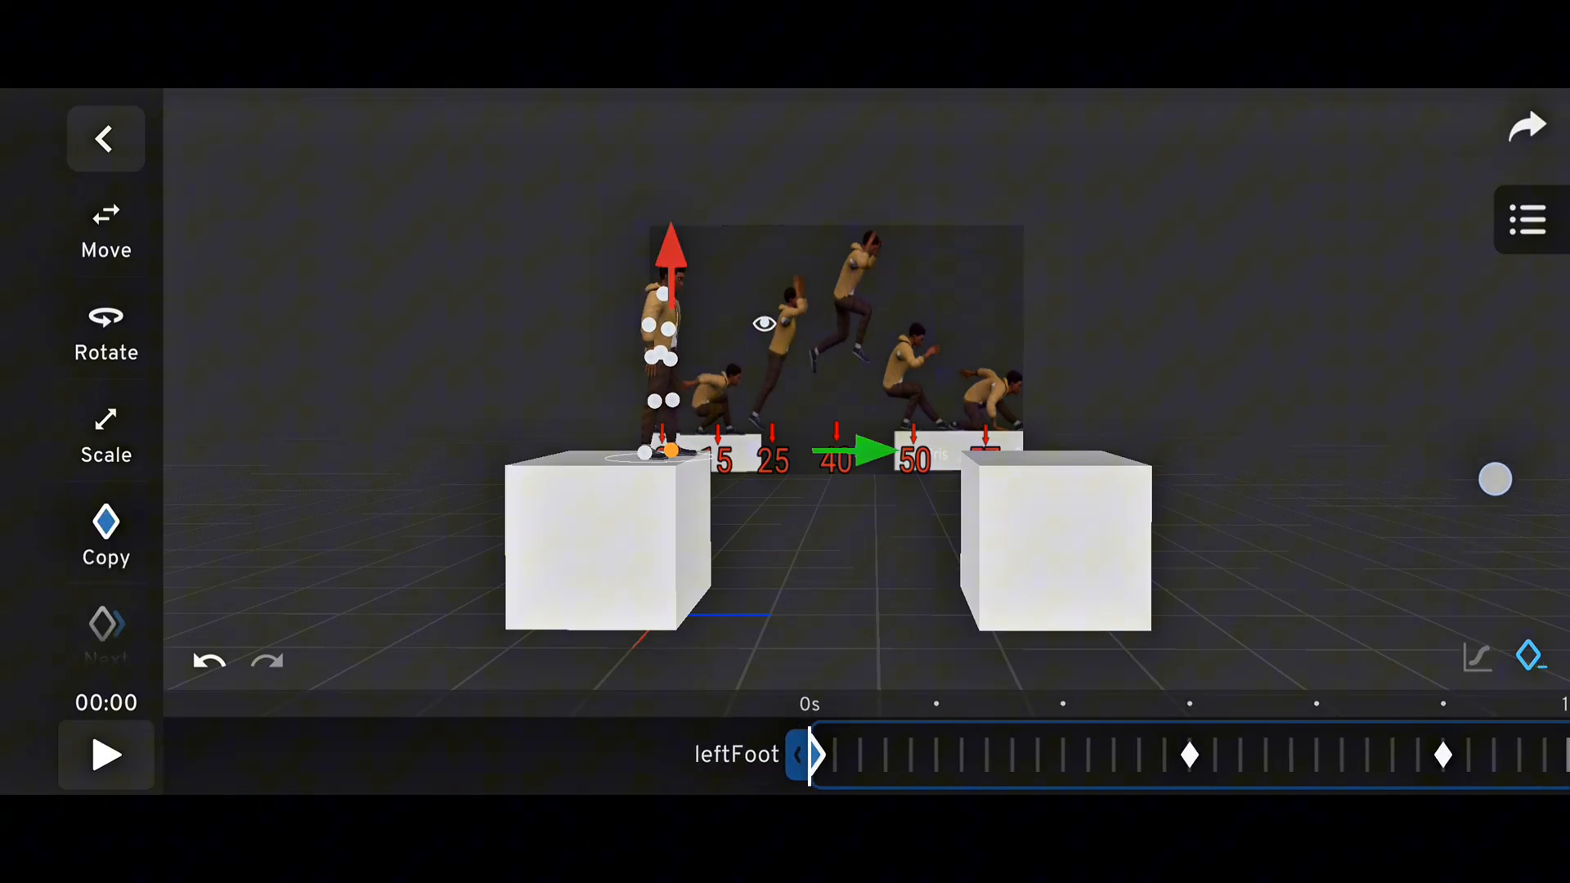
Open the Prisma3d 3.0.1 tutorials playlist and scroll through its seven lesson videos
{"action": "left_click", "coordinate": [105, 754]}
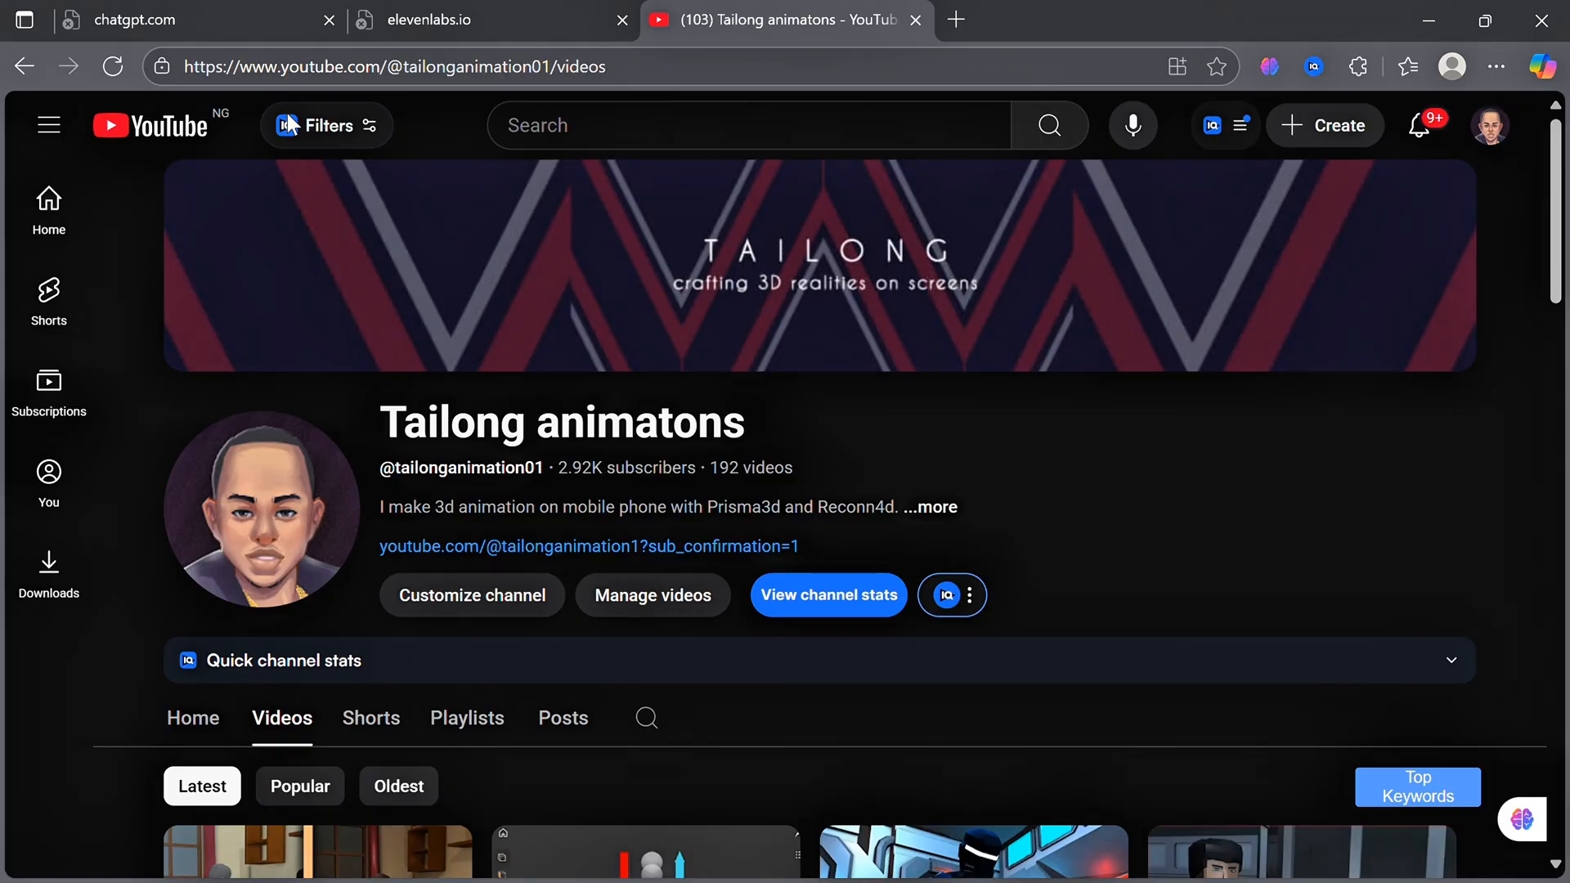
{"action": "scroll", "scroll_direction": "down", "scroll_amount": 3}
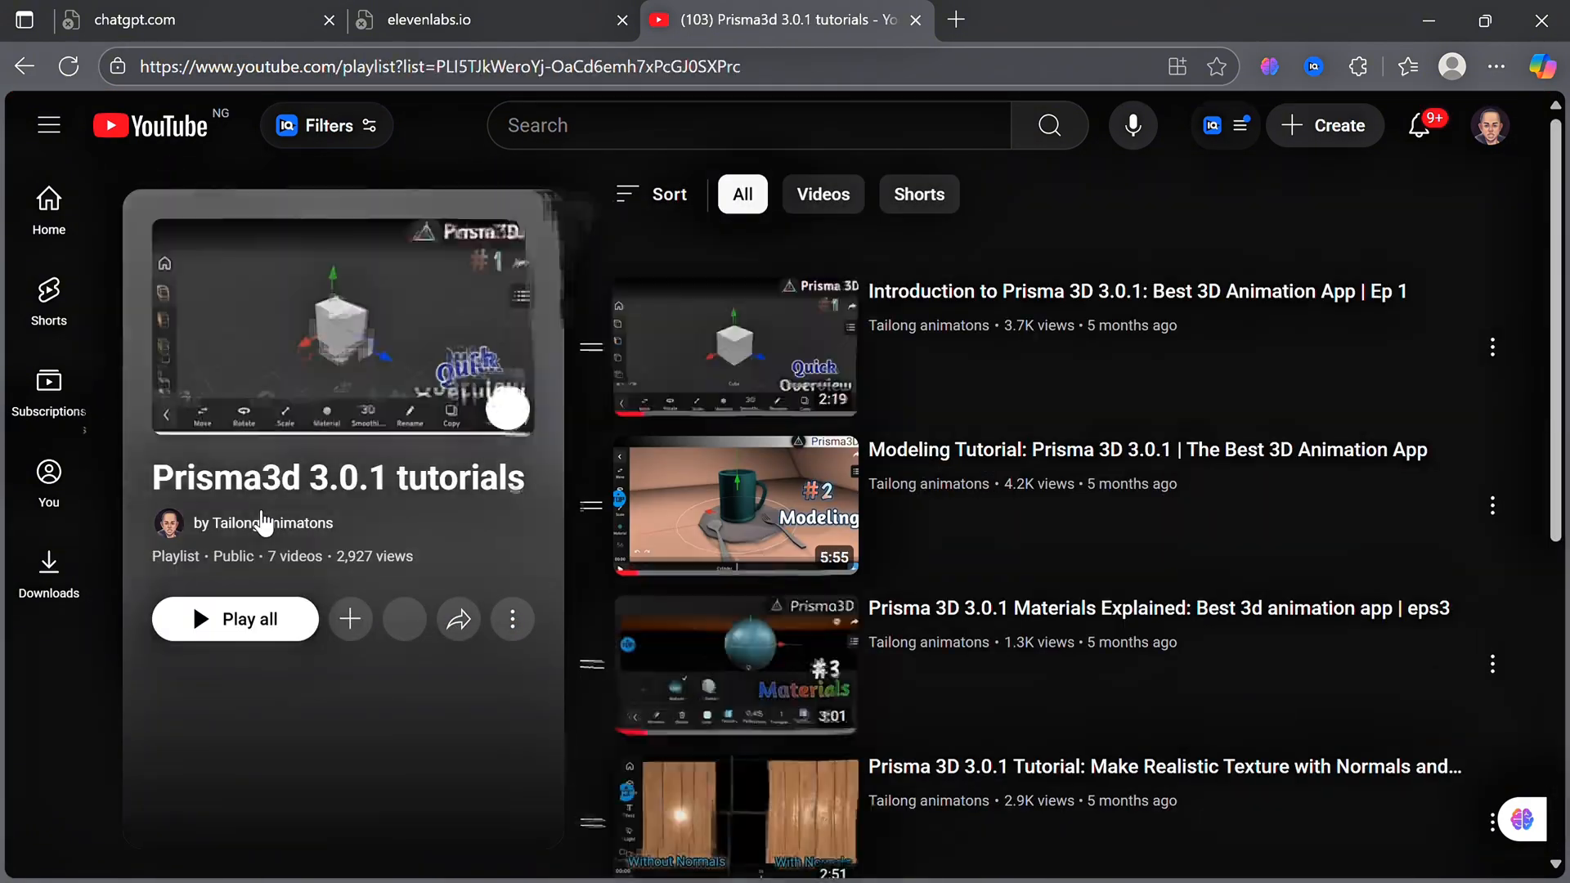
{"action": "scroll", "scroll_direction": "down", "scroll_amount": 3}
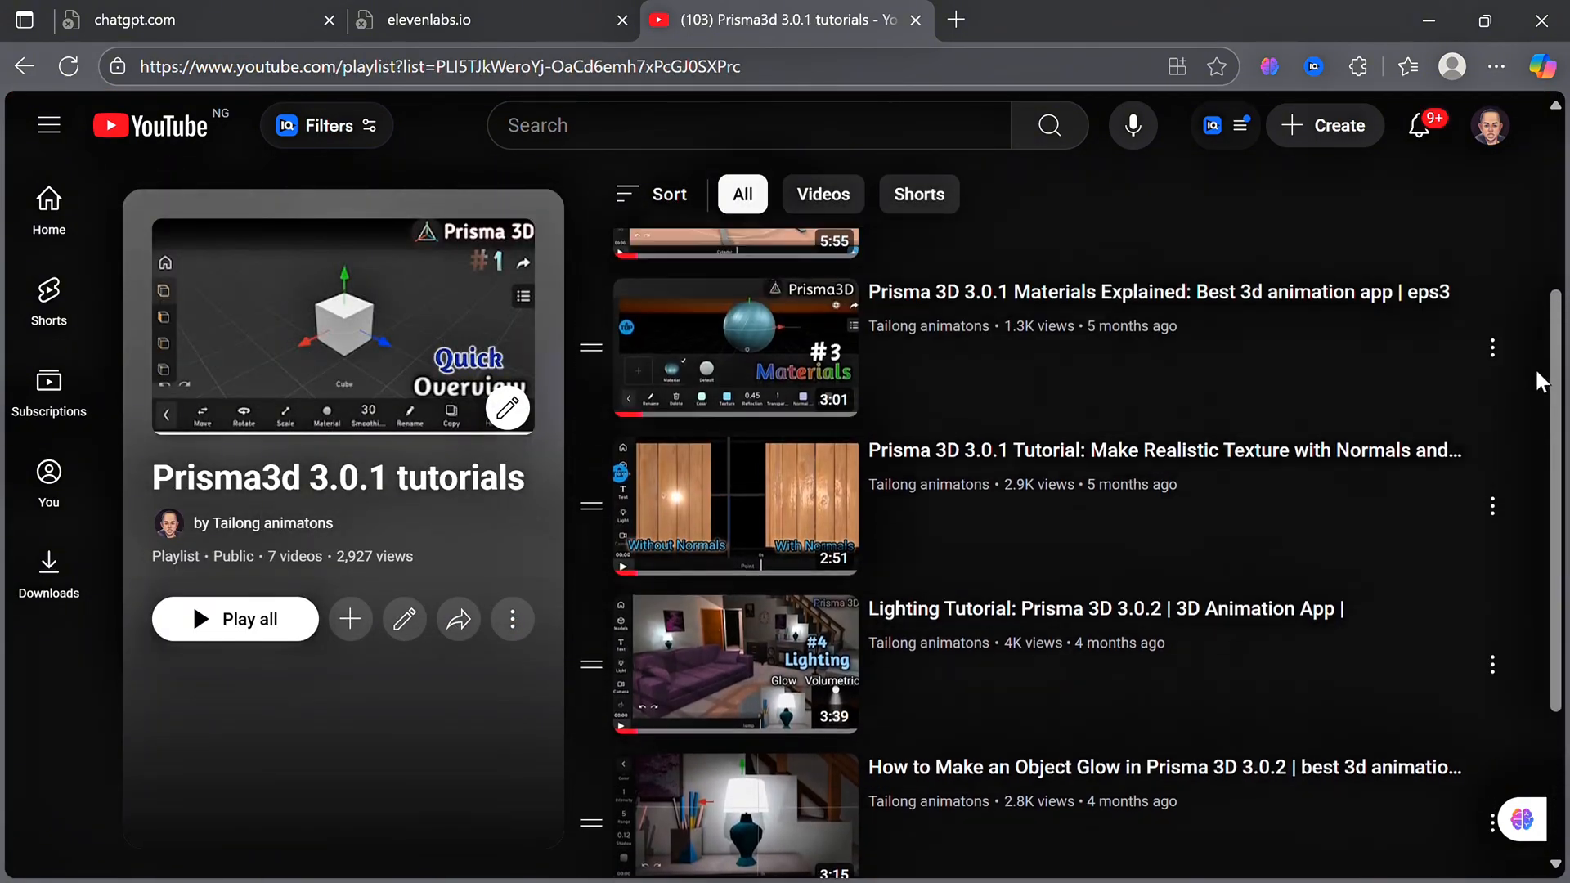